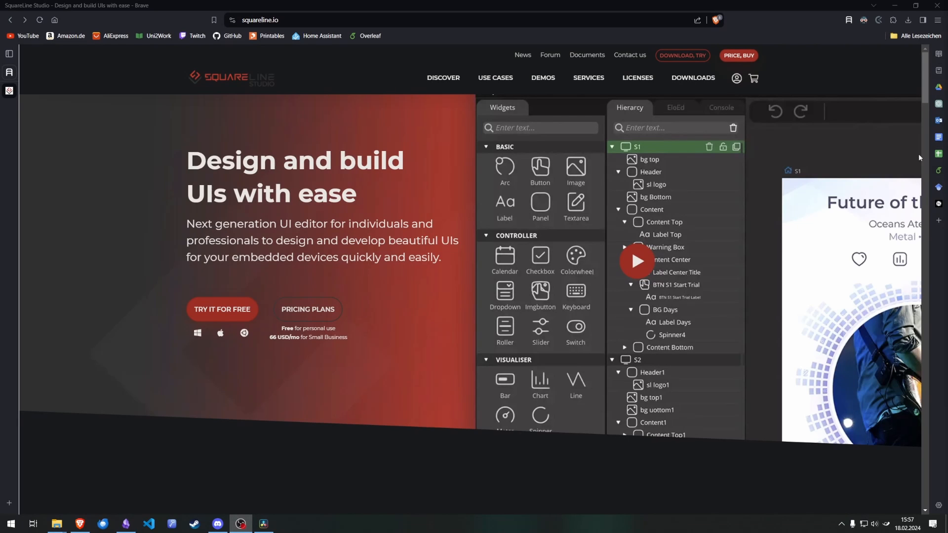
Step: Reach the SquareLine Studio downloads page from the website header
scroll("down", 3)
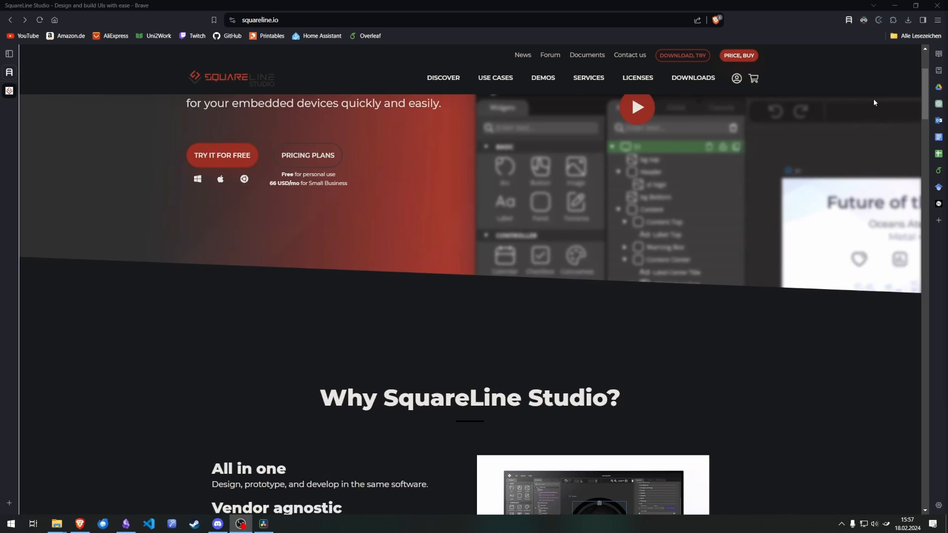
scroll("down", 3)
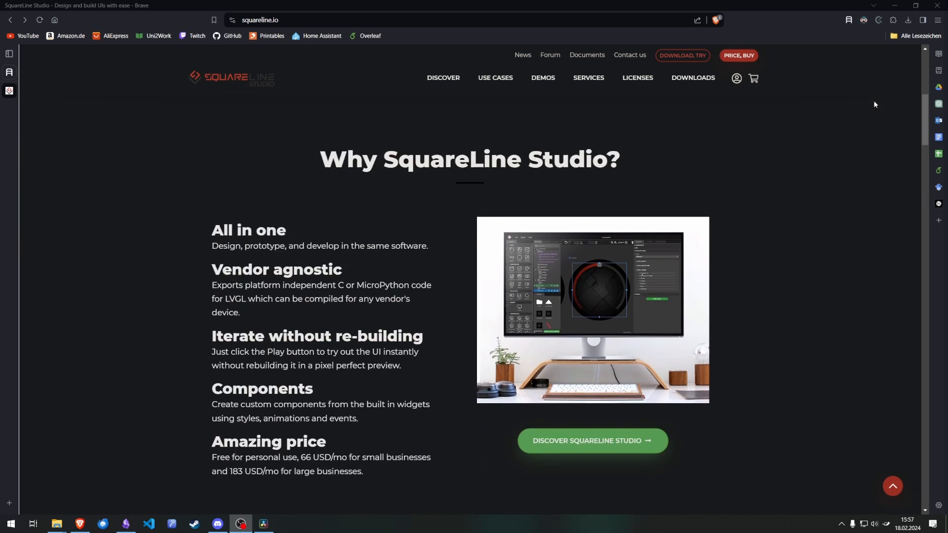
scroll("down", 3)
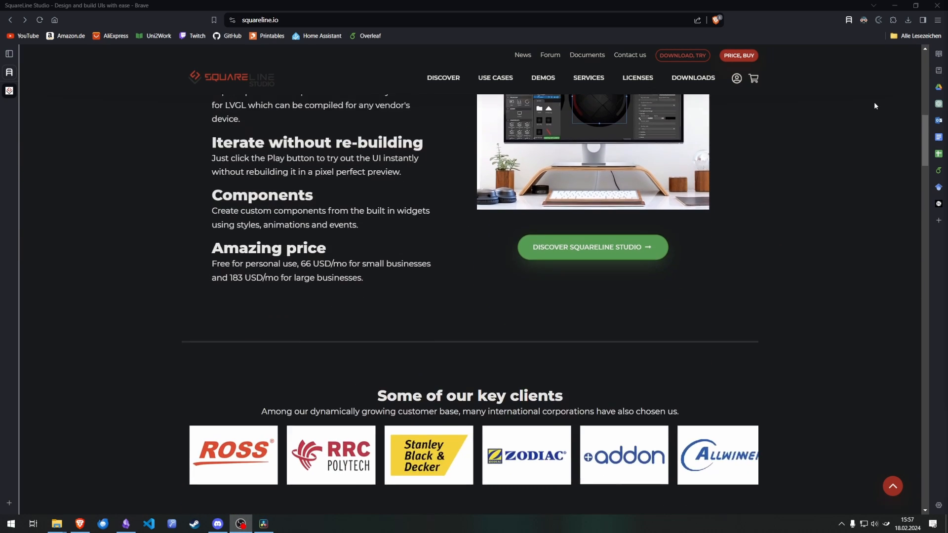
scroll("down", 3)
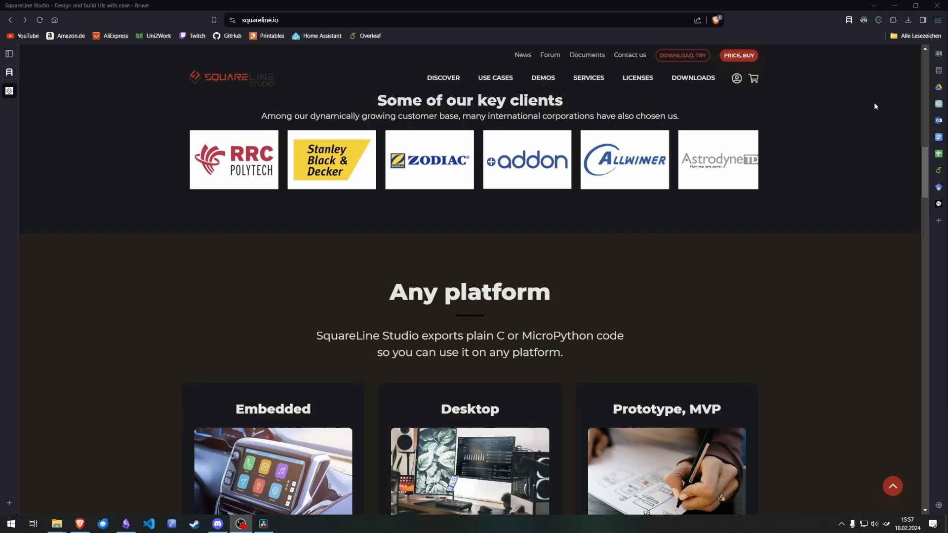
scroll("down", 3)
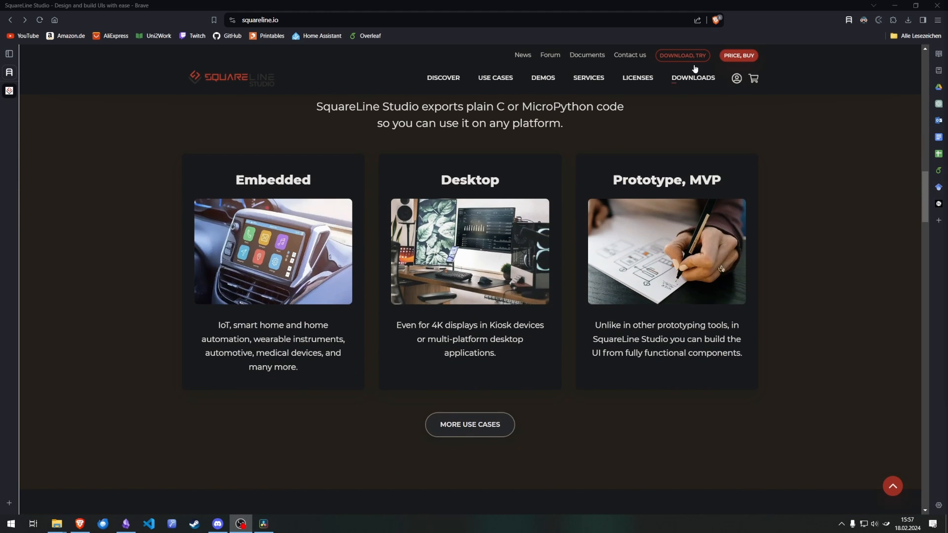
left_click(692, 78)
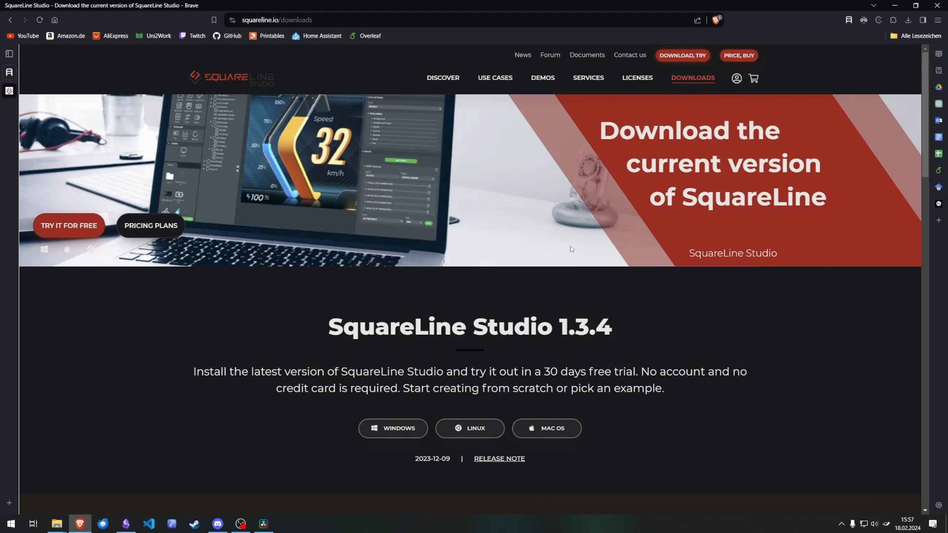
Step: Start the Windows download of SquareLine Studio 1.3.4
scroll("down", 3)
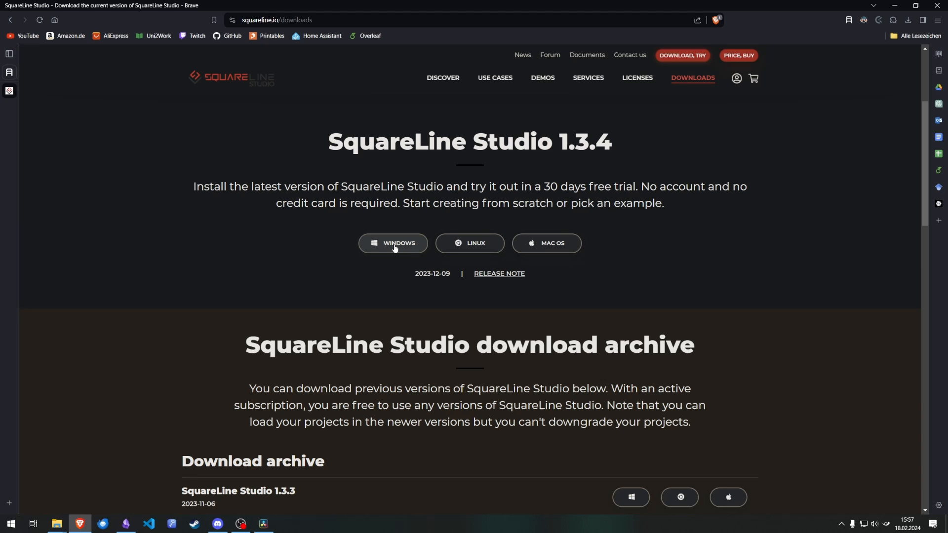
left_click(393, 243)
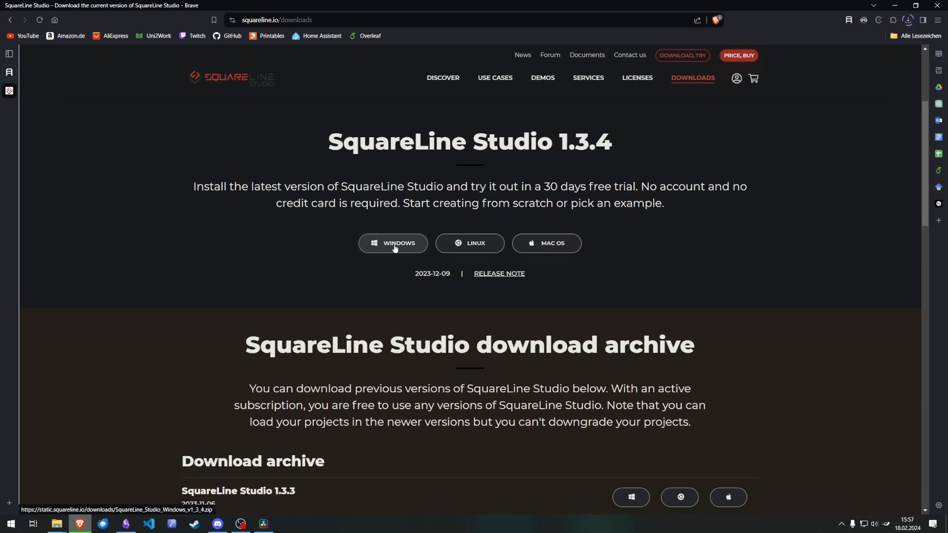
left_click(392, 243)
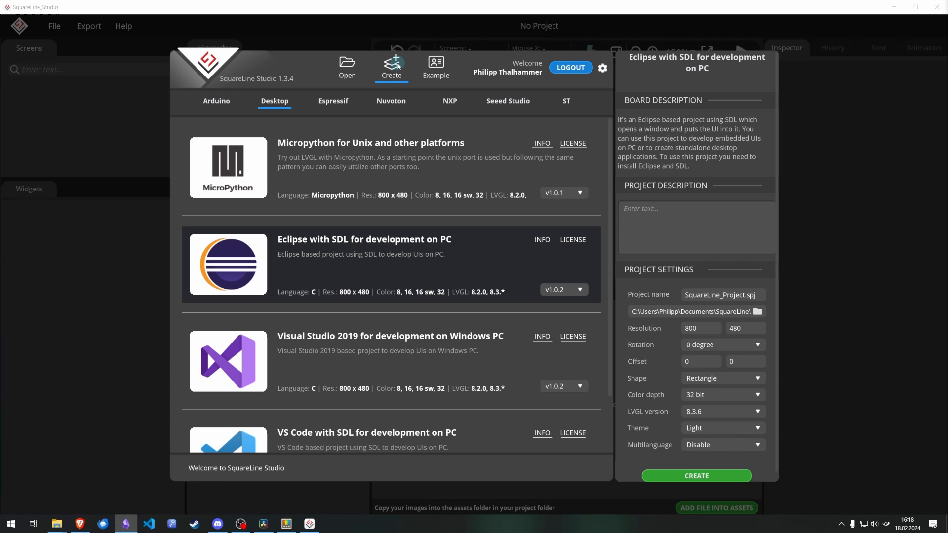
Step: Choose the Arduino TFT_eSPI template with 240x240 resolution and circle shape
left_click(216, 101)
type("YouTubeTutorial")
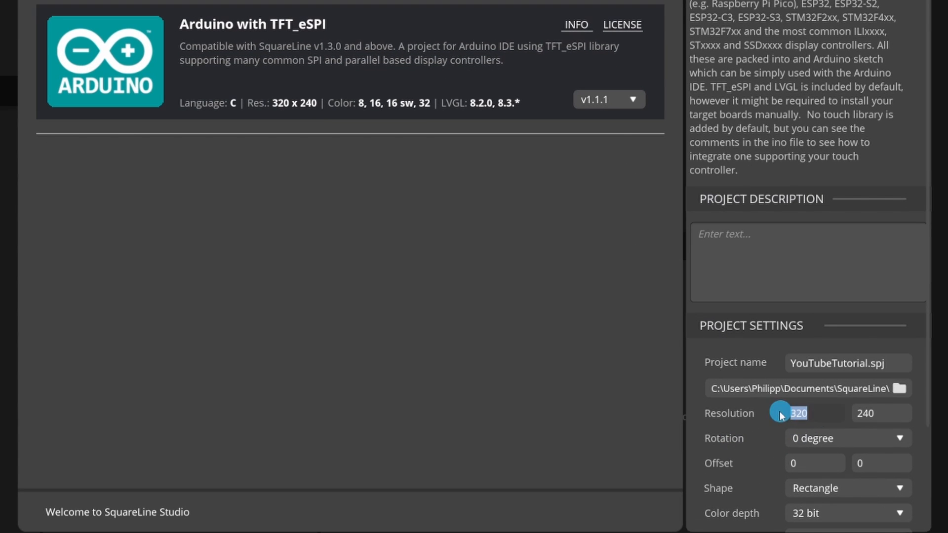
type("240")
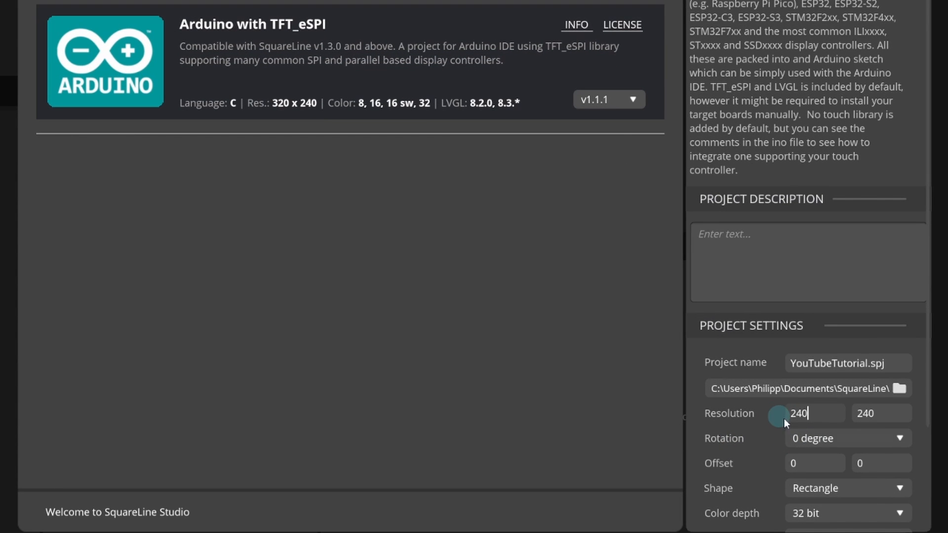
scroll("down", 3)
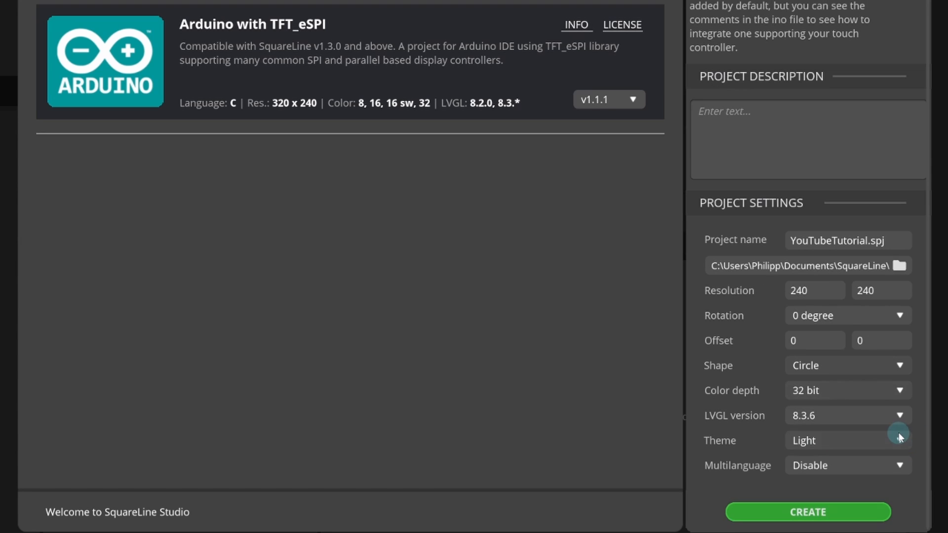
Step: Set colour depth 16 bit and dark theme, then create the YouTubeTutorial project
left_click(846, 390)
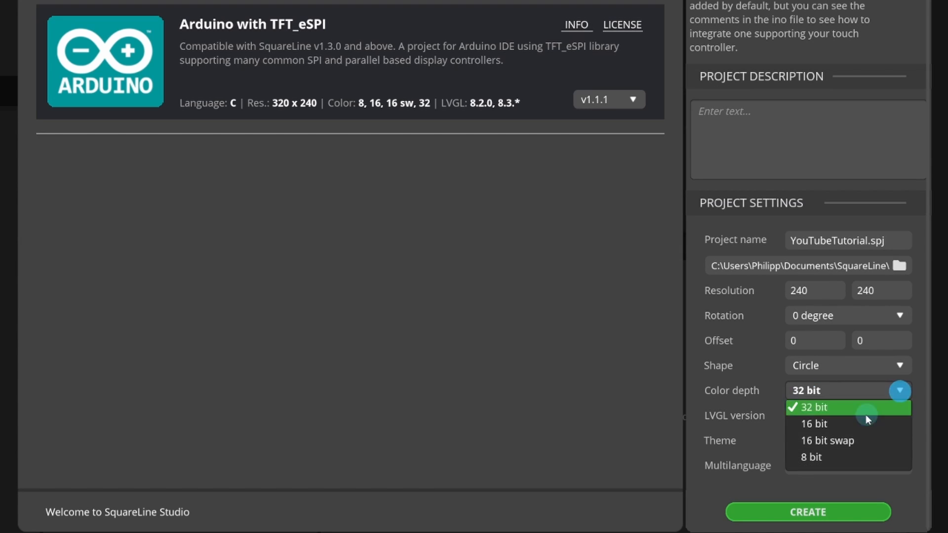
left_click(812, 424)
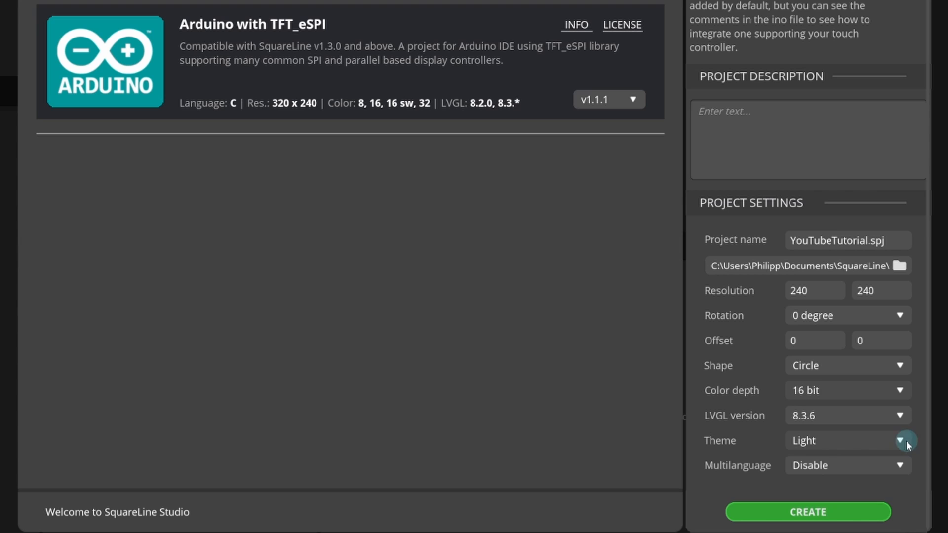
left_click(900, 440)
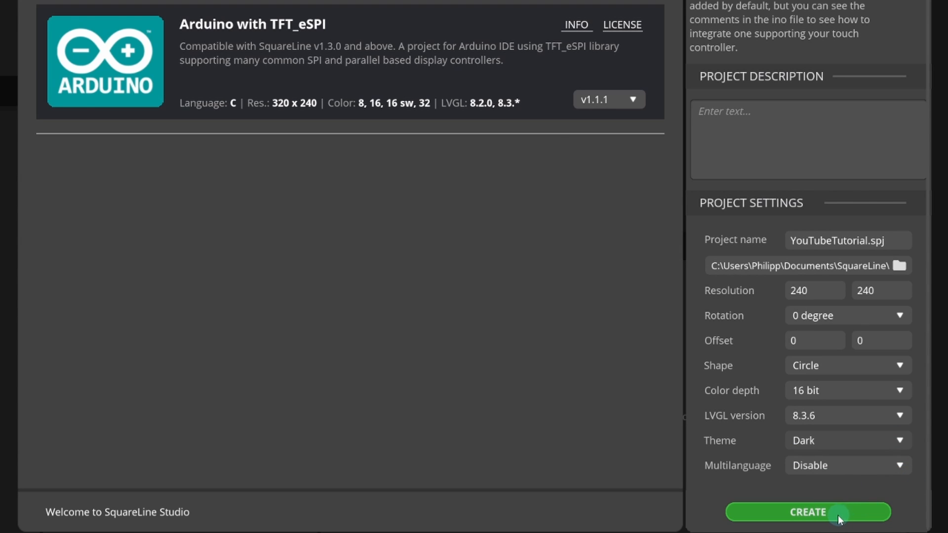
left_click(807, 513)
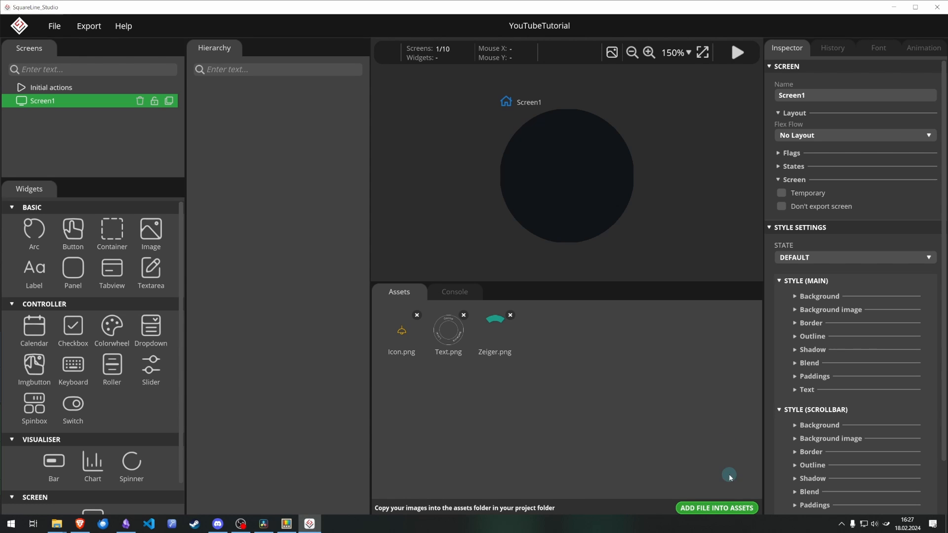
Step: Import Gauge.png and Pointer.png into the project assets
left_click(716, 507)
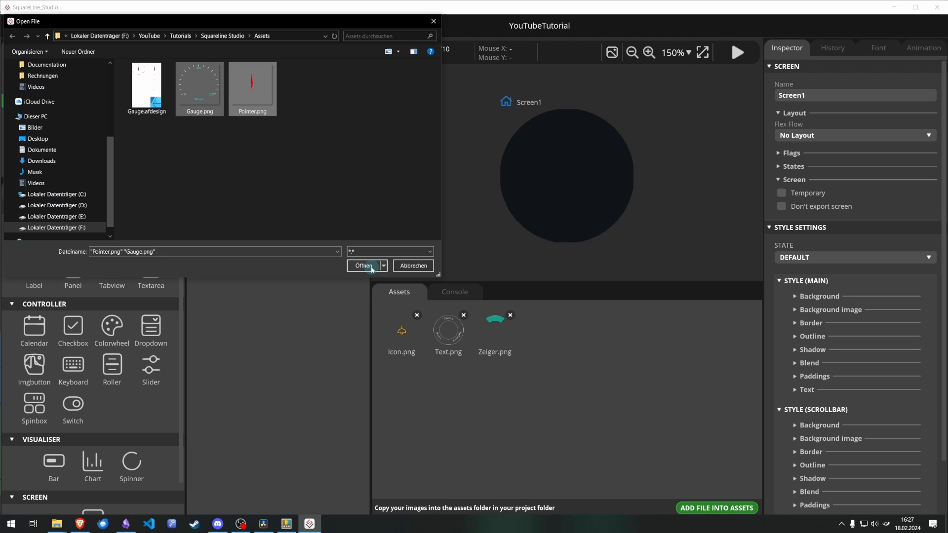
left_click(363, 266)
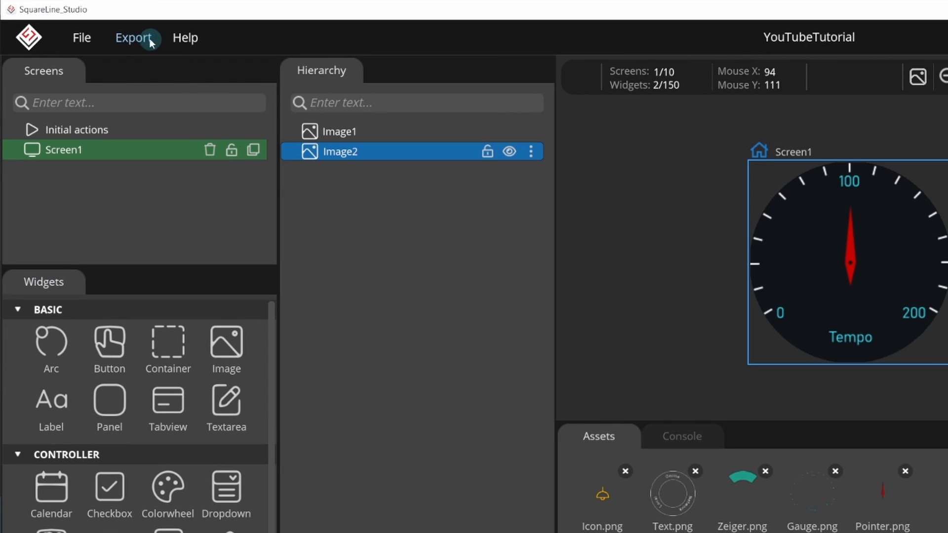
Step: Export a template project into the Documents\Arduino folder
left_click(134, 38)
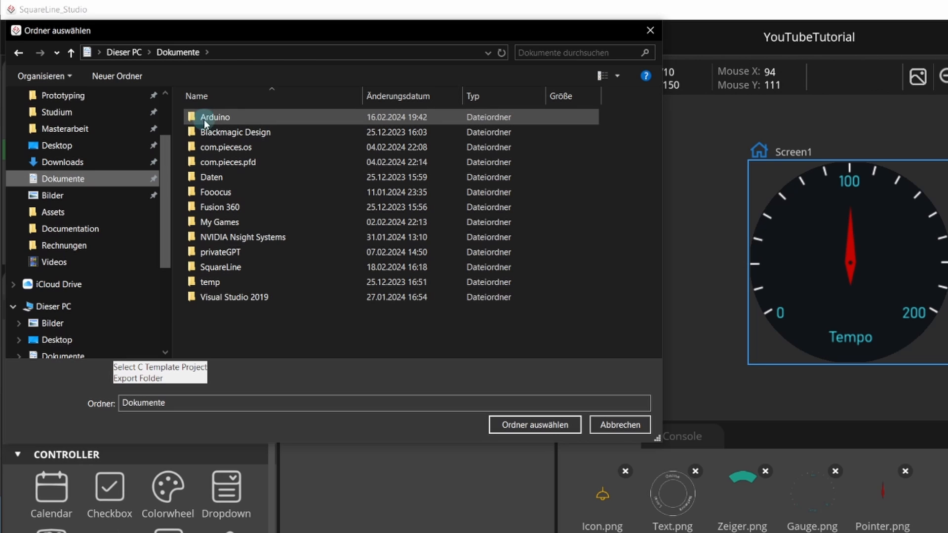
double_click(214, 117)
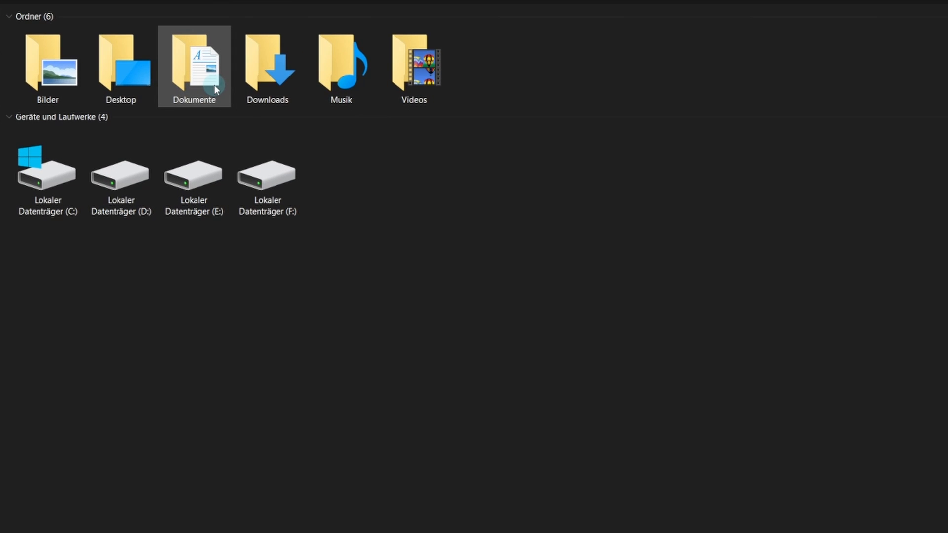
Step: Navigate to YouTubeTutorial\libraries\TFT_eSPI and open User_Setup.h
double_click(194, 65)
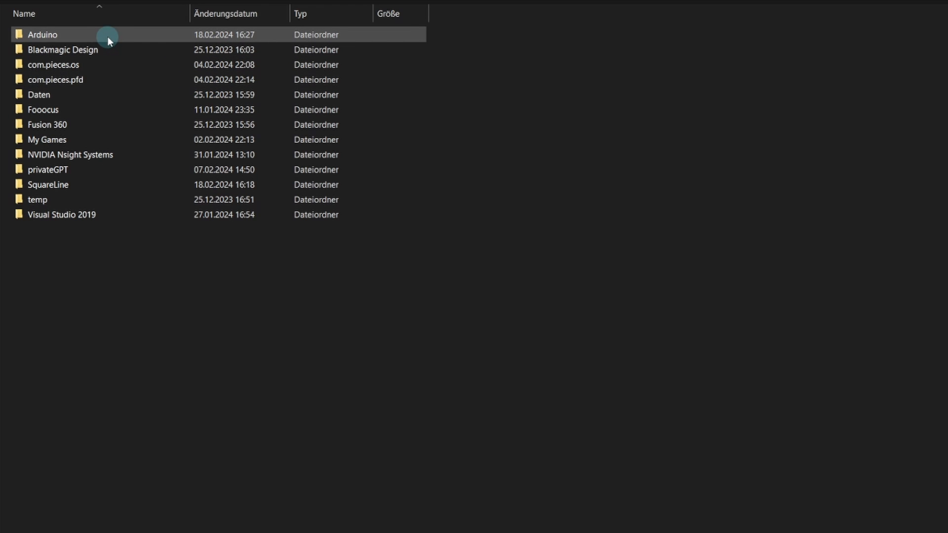
double_click(43, 34)
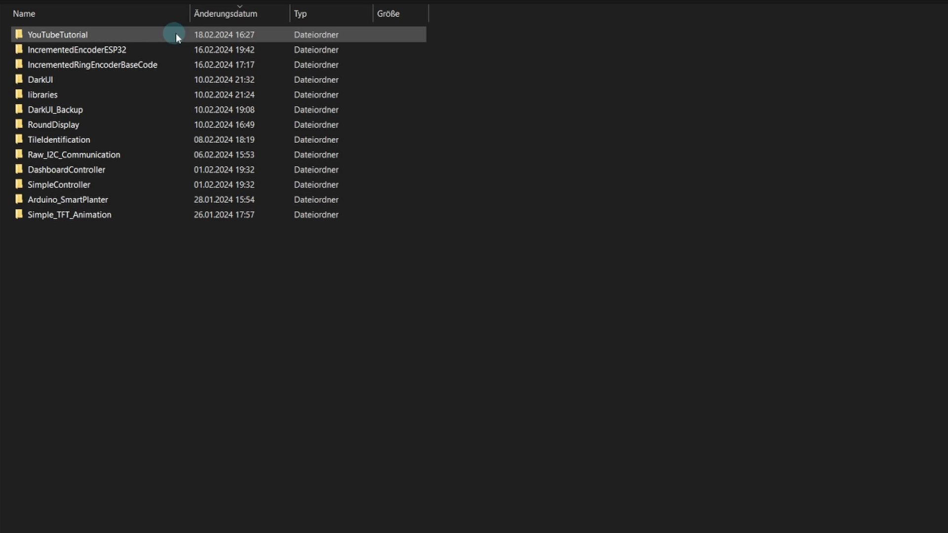
double_click(57, 34)
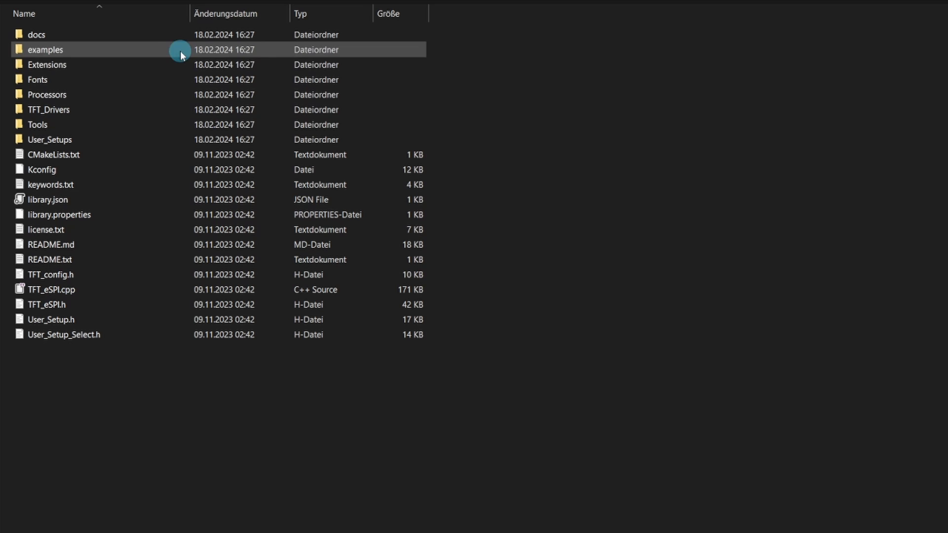
left_click(50, 319)
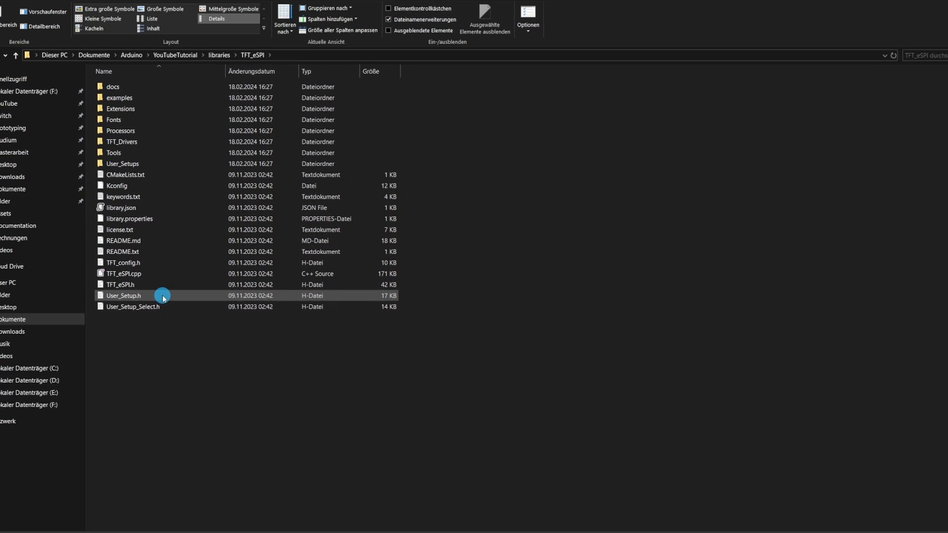
double_click(124, 295)
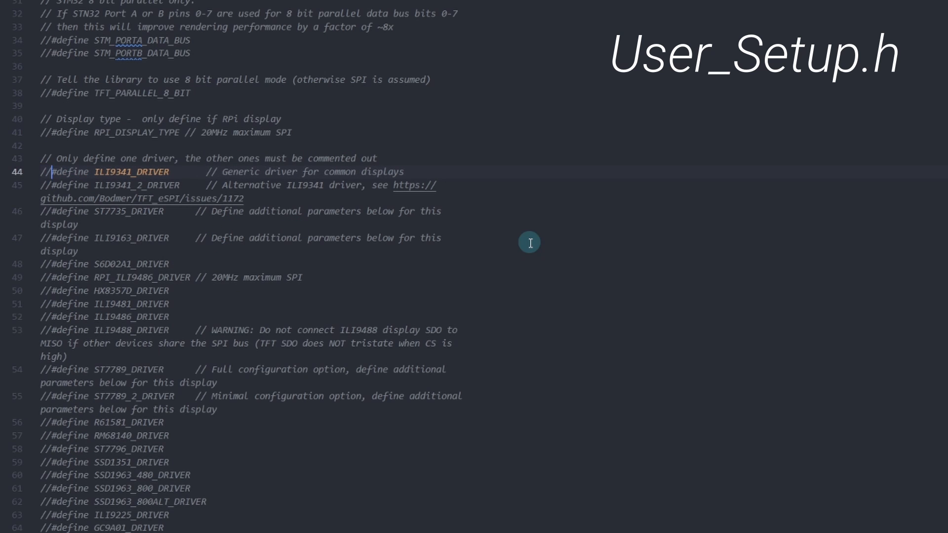
Step: Enable the GC9A01 driver in User_Setup.h and review the width/height options
scroll("down", 3)
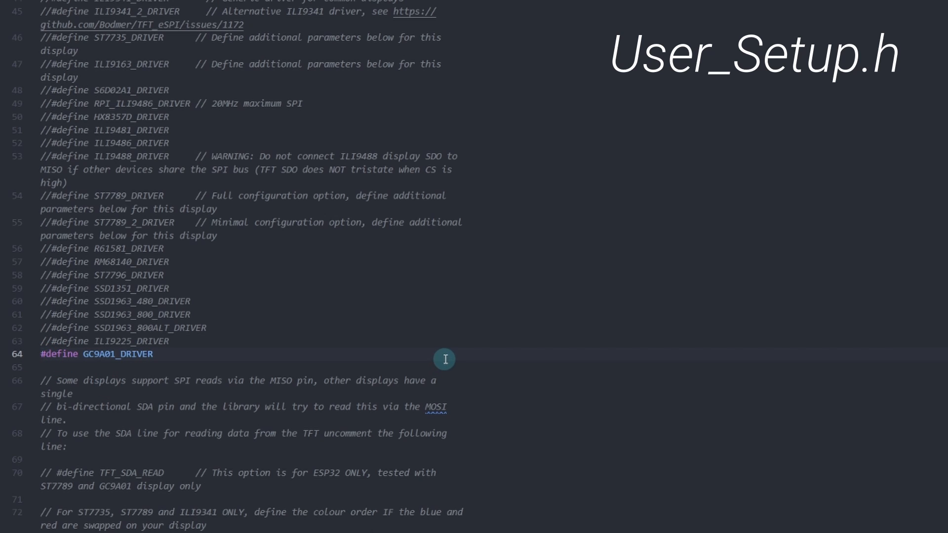
scroll("down", 3)
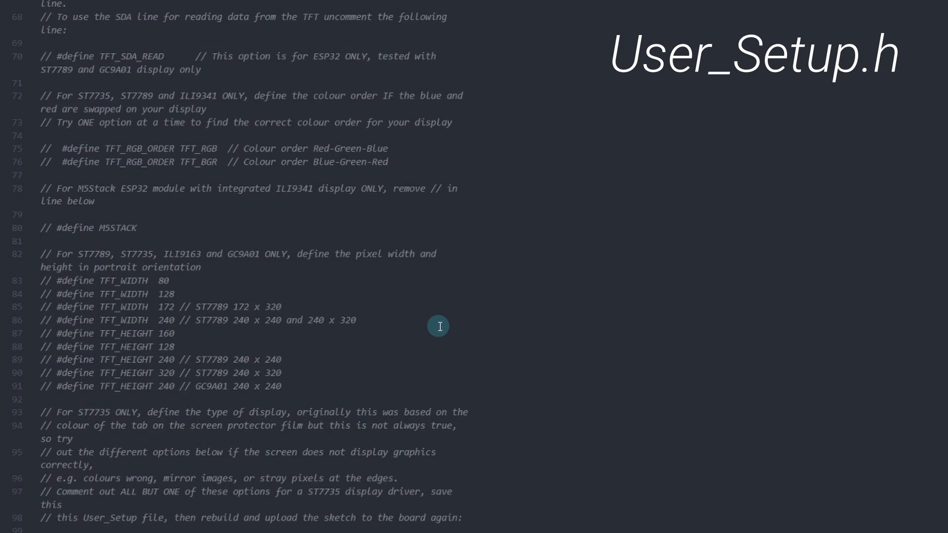
scroll("down", 3)
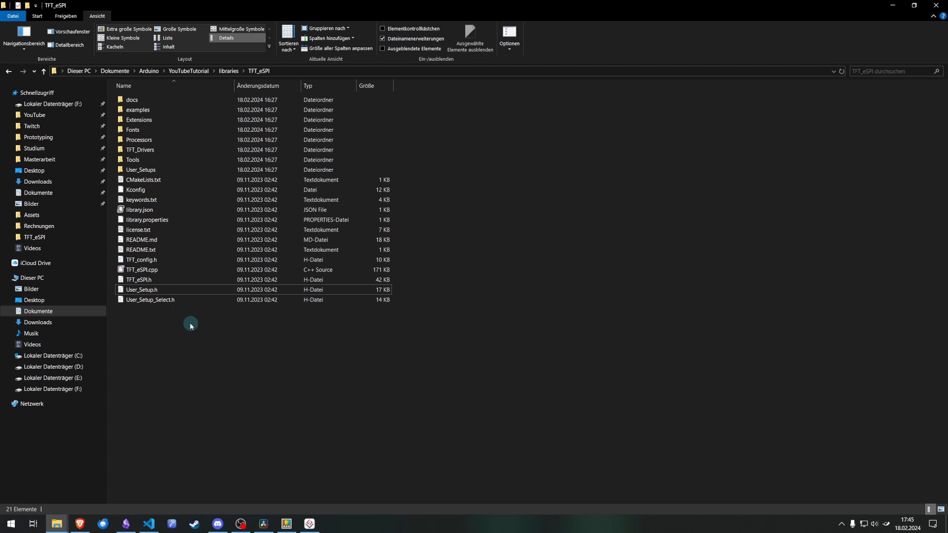
Step: In User_Setup_Select.h disable the default include and enable Setup46_GC9A01_ESP32.h, then save
double_click(150, 300)
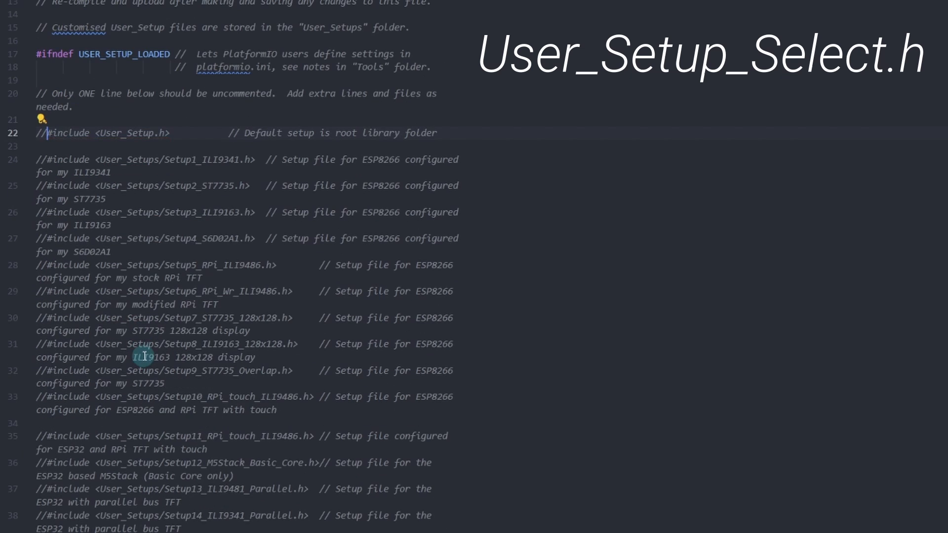
scroll("down", 3)
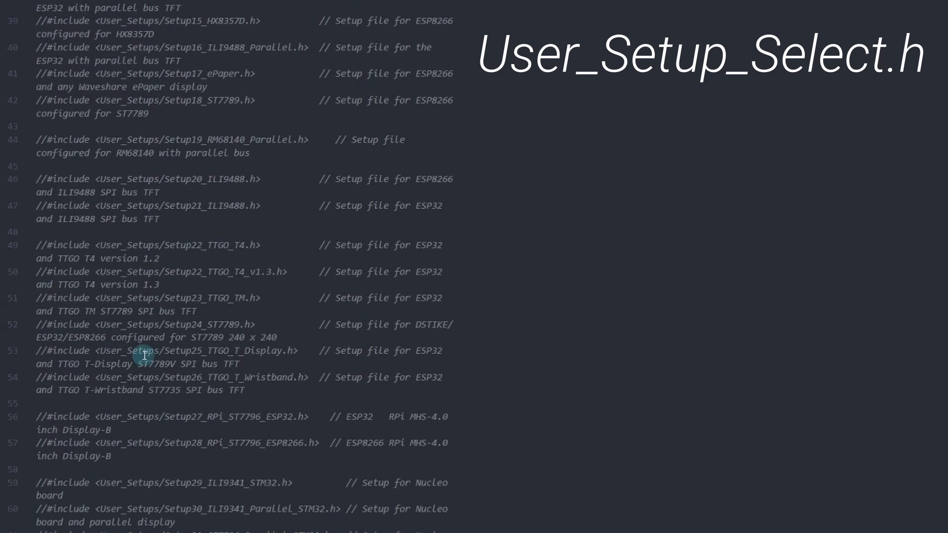
scroll("down", 3)
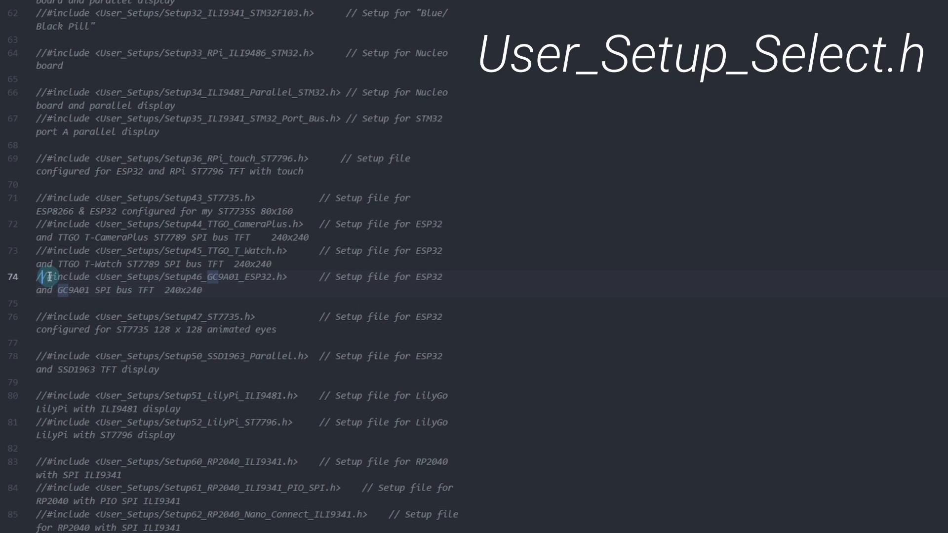
left_click(46, 277)
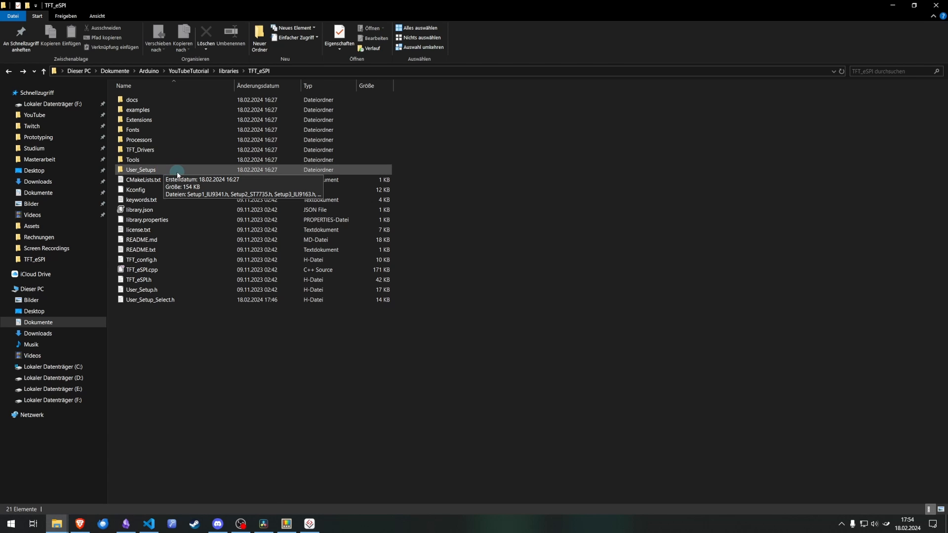
Step: Open Setup46_GC9A01_ESP32.h from User_Setups and comment out the TFT_MISO define
double_click(141, 170)
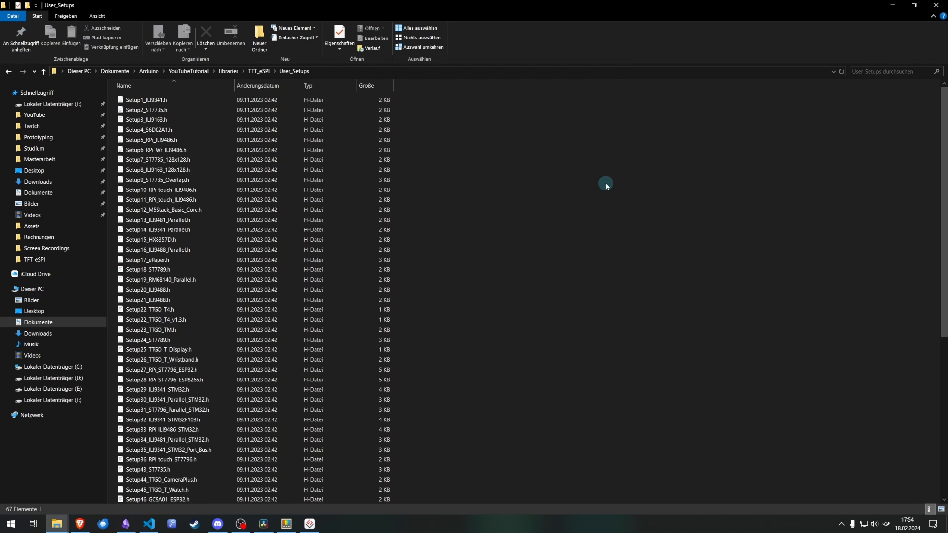
type("ES")
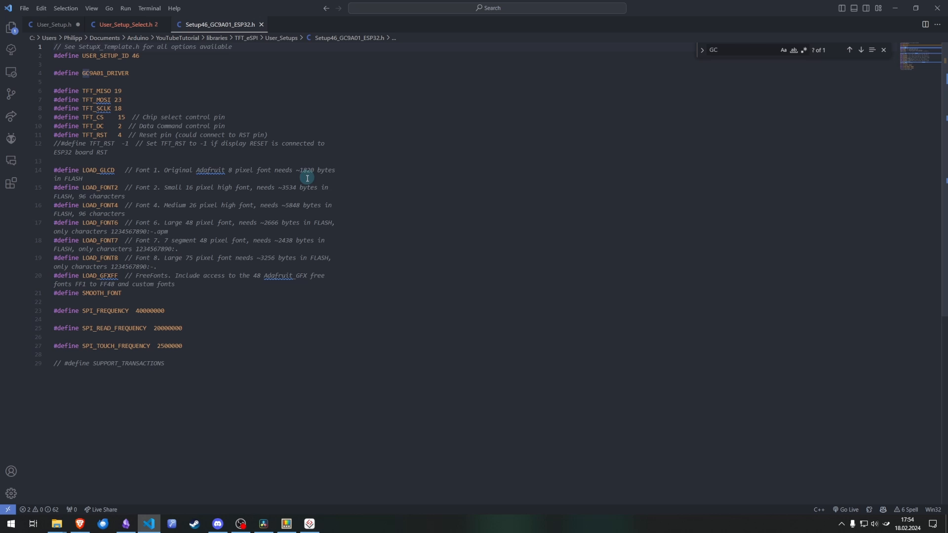
mouse_move(459, 220)
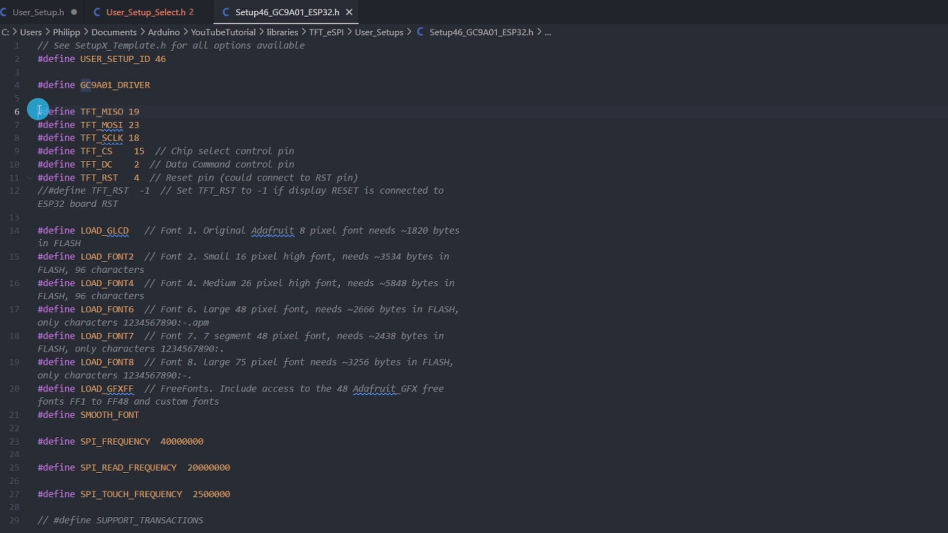
type("//")
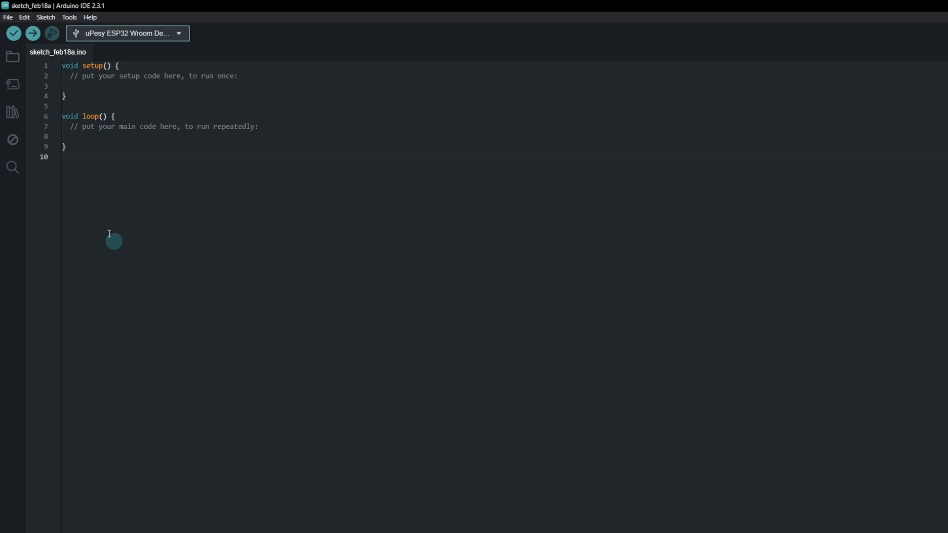
Step: In Preferences browse for a new sketchbook folder under Documents\Arduino
left_click(9, 17)
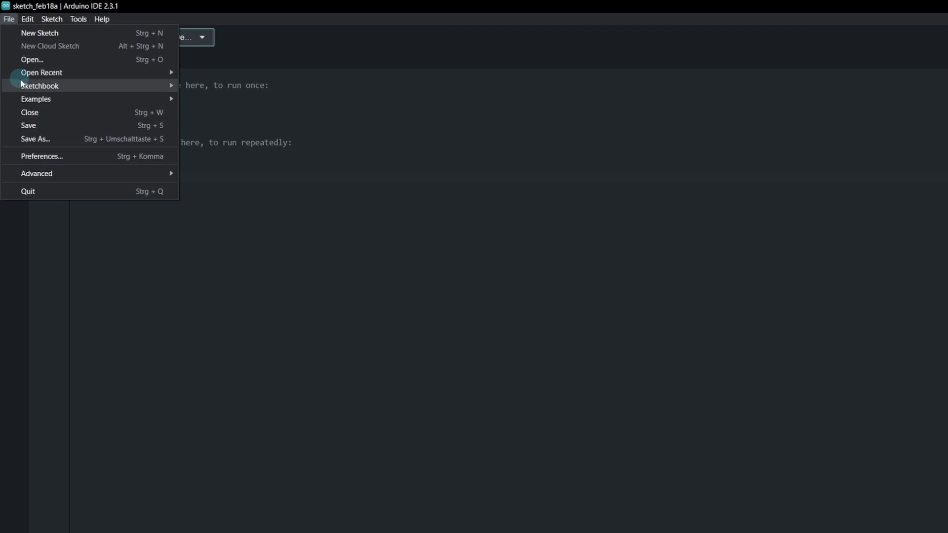
left_click(41, 156)
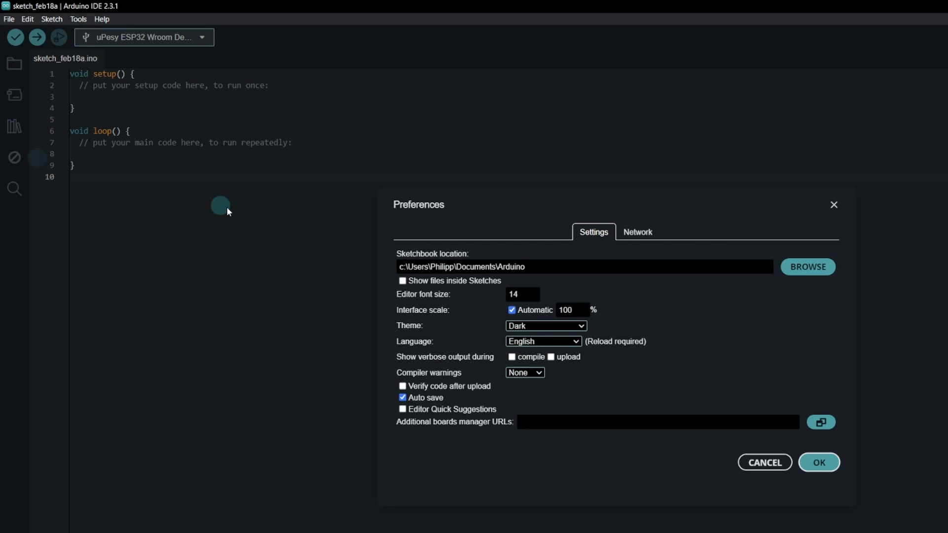
left_click(807, 266)
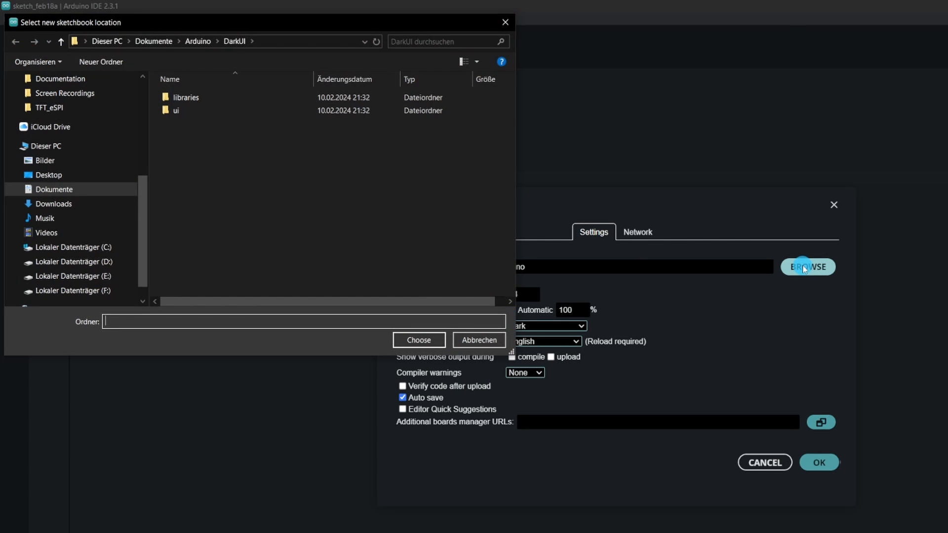
left_click(198, 42)
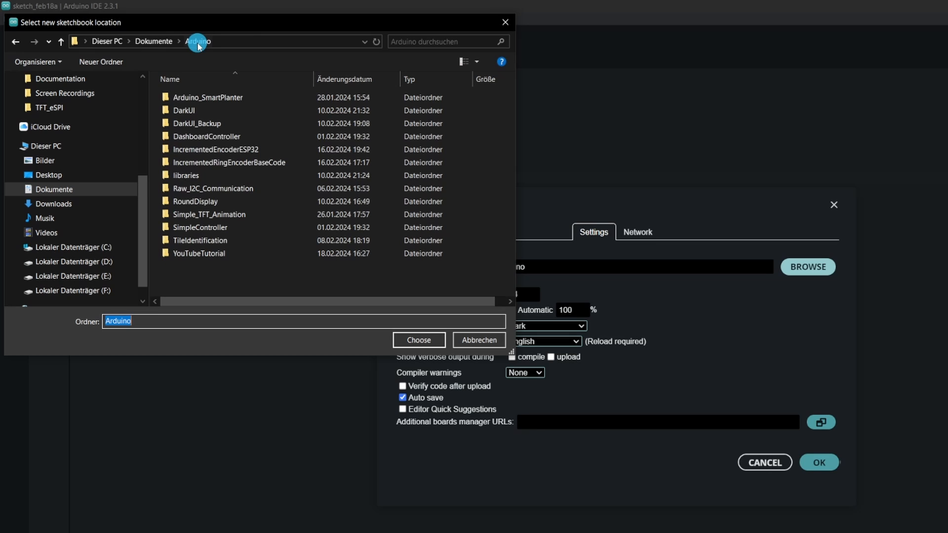
mouse_move(287, 253)
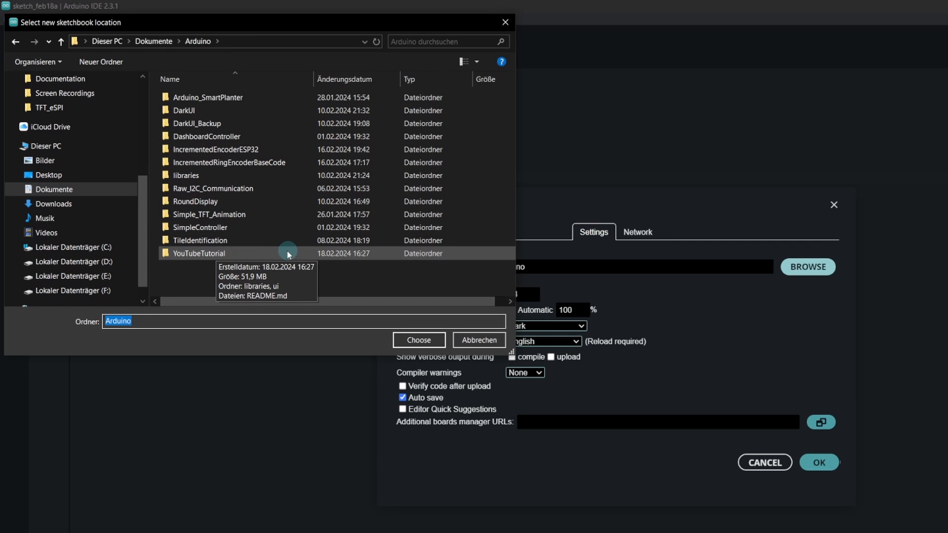
Step: Choose YouTubeTutorial as the sketchbook location and apply it
left_click(200, 253)
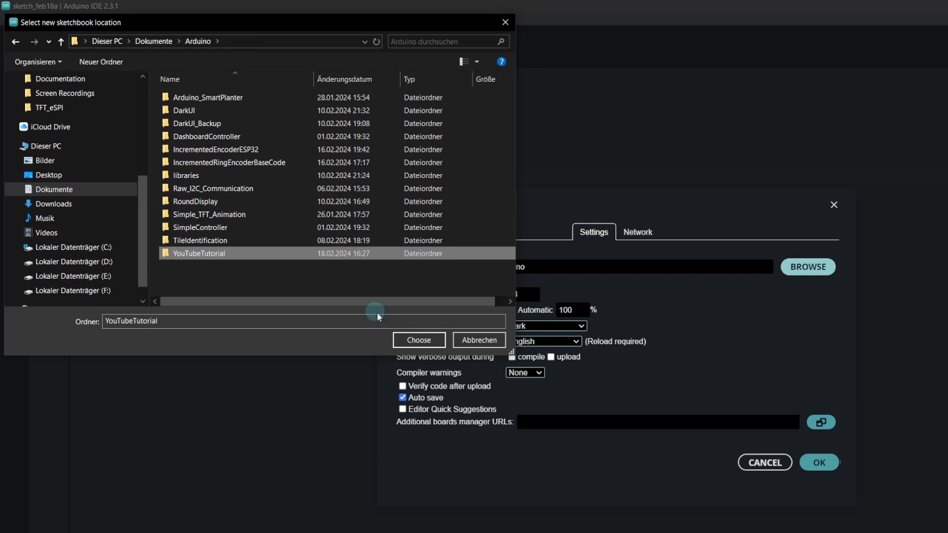
left_click(419, 340)
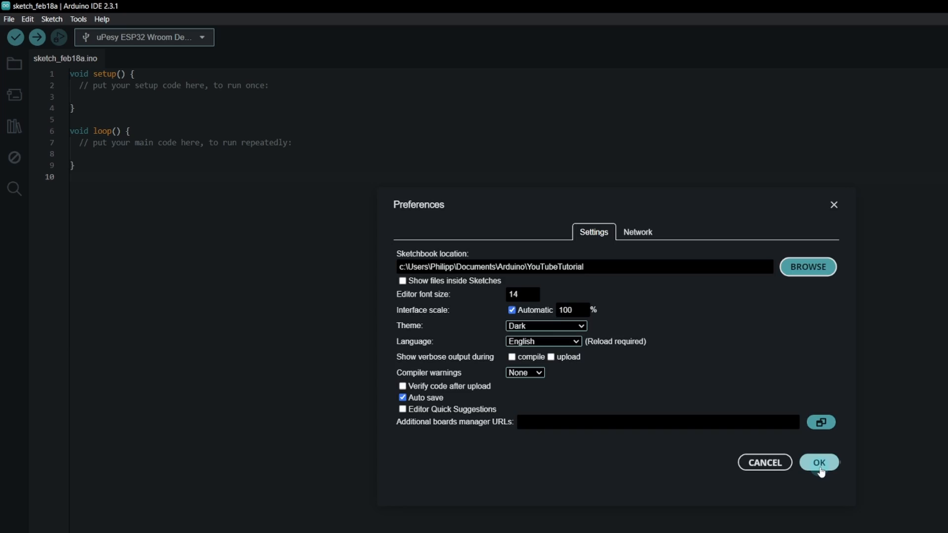
left_click(818, 462)
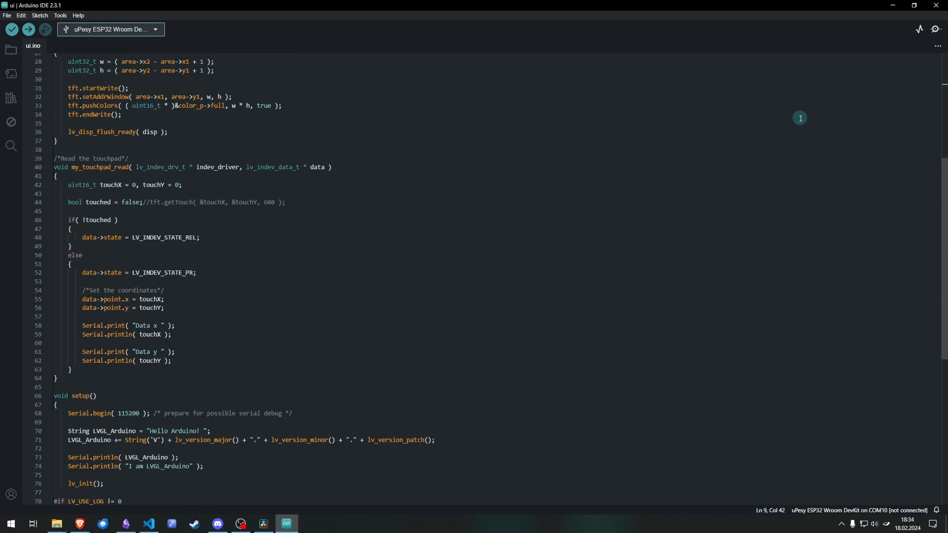
Step: Review ui.ino's setup() and loop() with its 240x240 screen settings
scroll("down", 3)
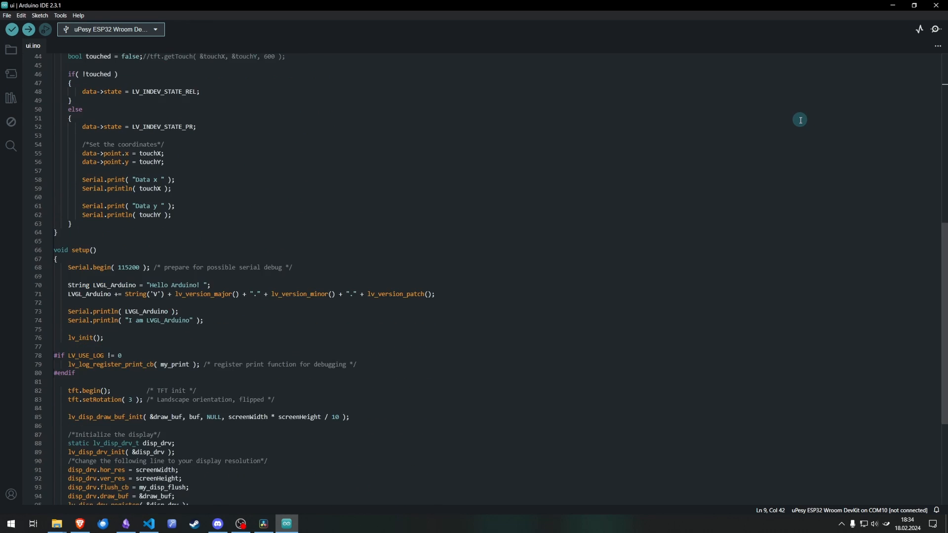
scroll("down", 3)
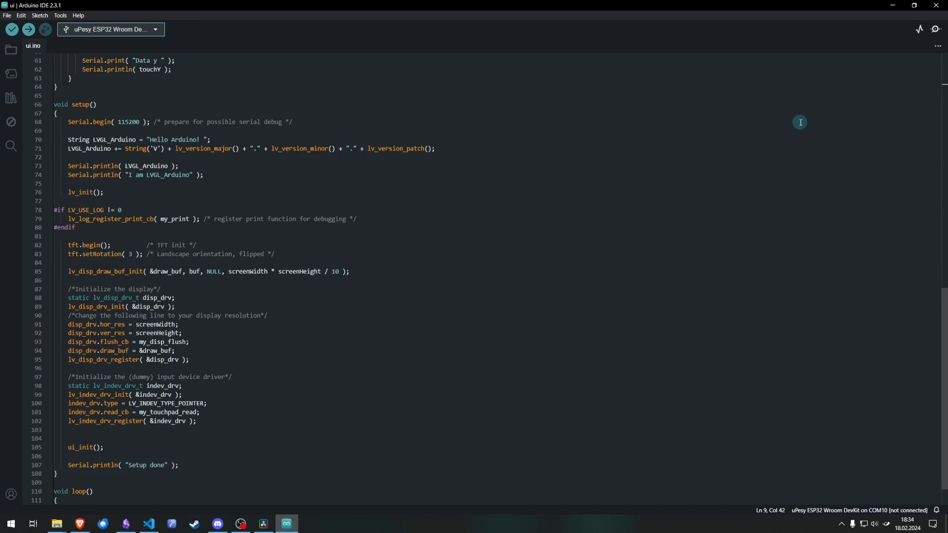
scroll("down", 3)
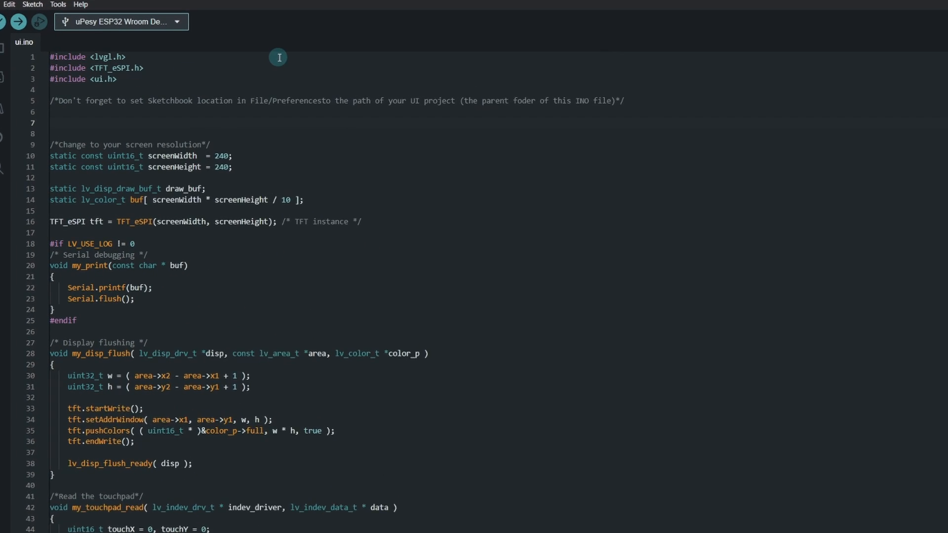
Step: Declare 'extern lv_obj_t *ui_Pointer;' near the top of ui.ino
type("extern")
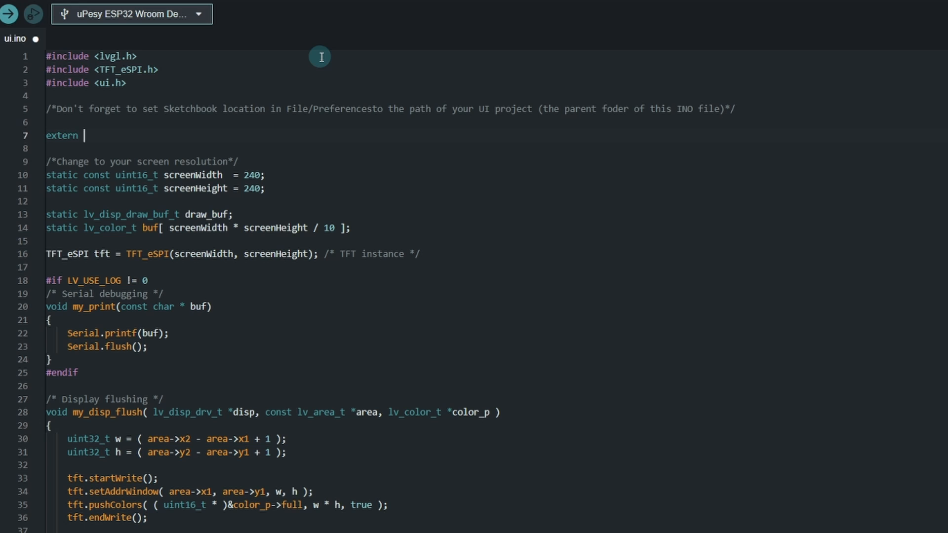
type("lv_obj")
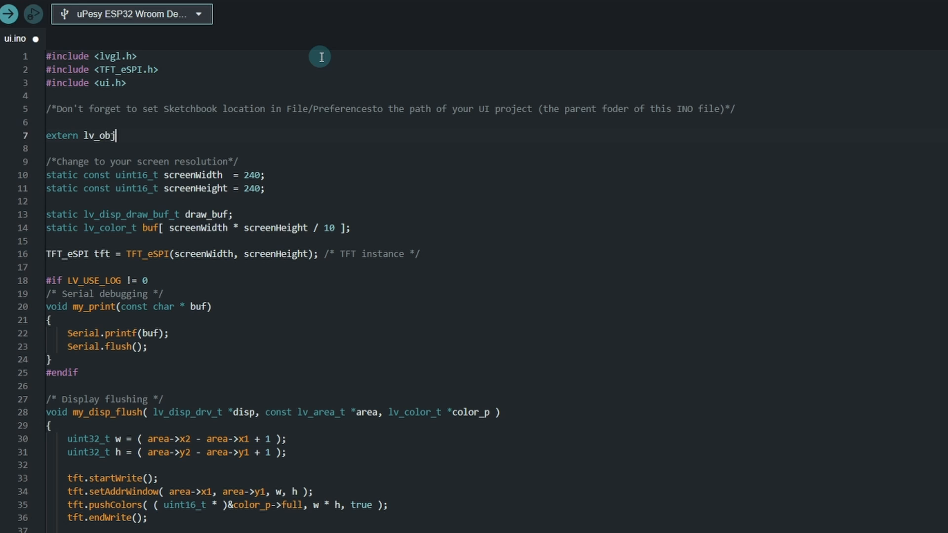
type("_t *")
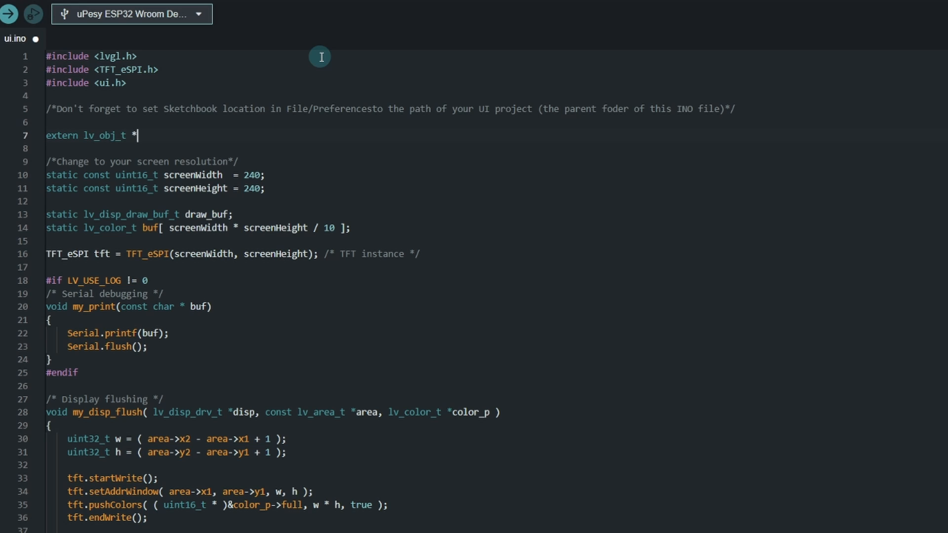
type("ui_Pointer")
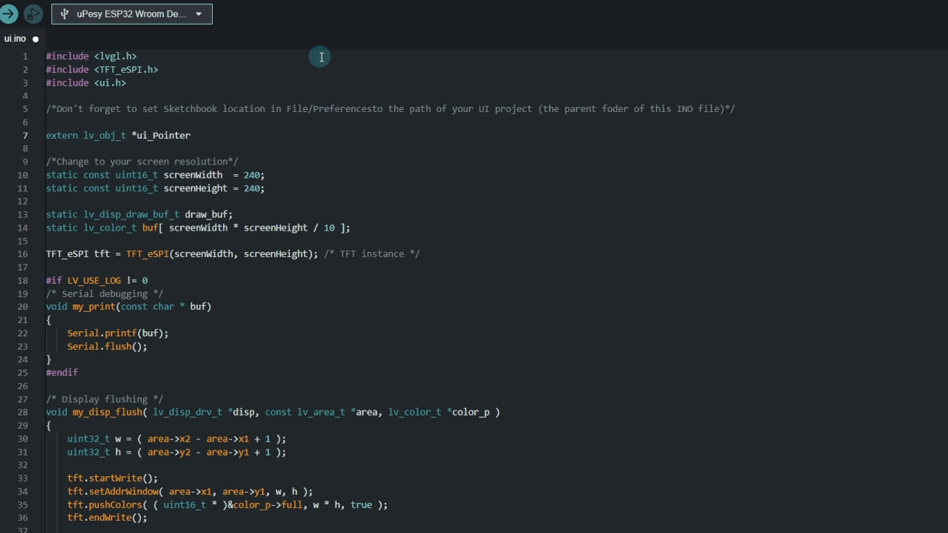
type(";")
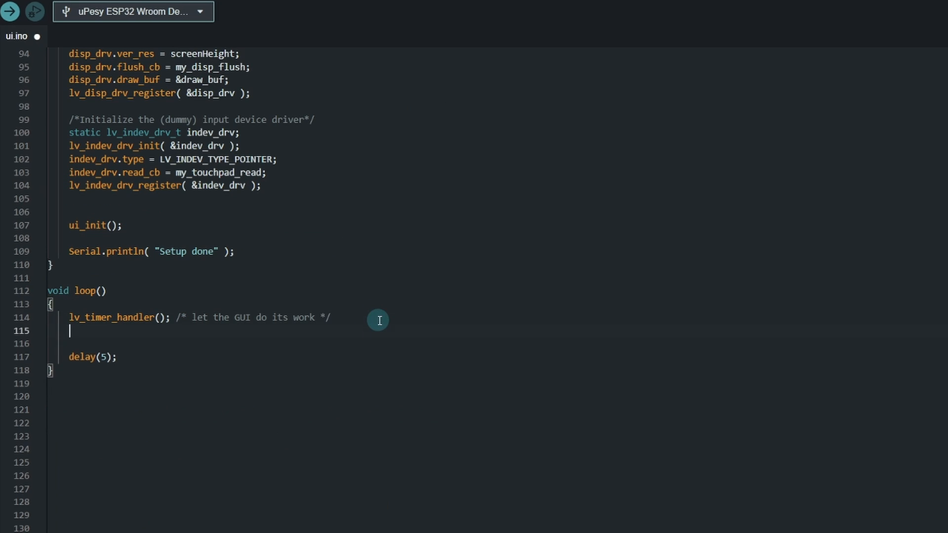
Step: Add 'lv_img_set_angle(ui_Pointer, analogRead(25));' inside loop() to rotate the pointer
type("lv_img_set_angle(ui_Pointer")
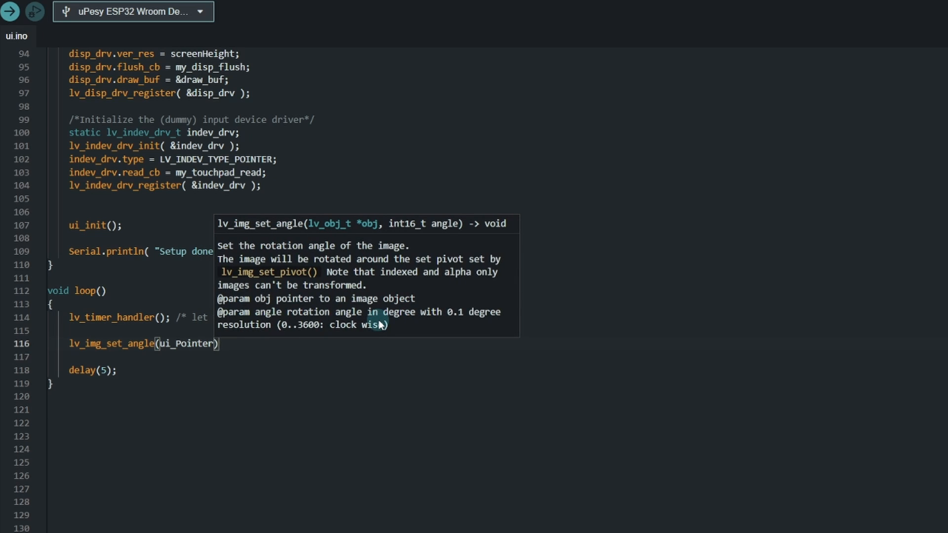
type(", analogRead")
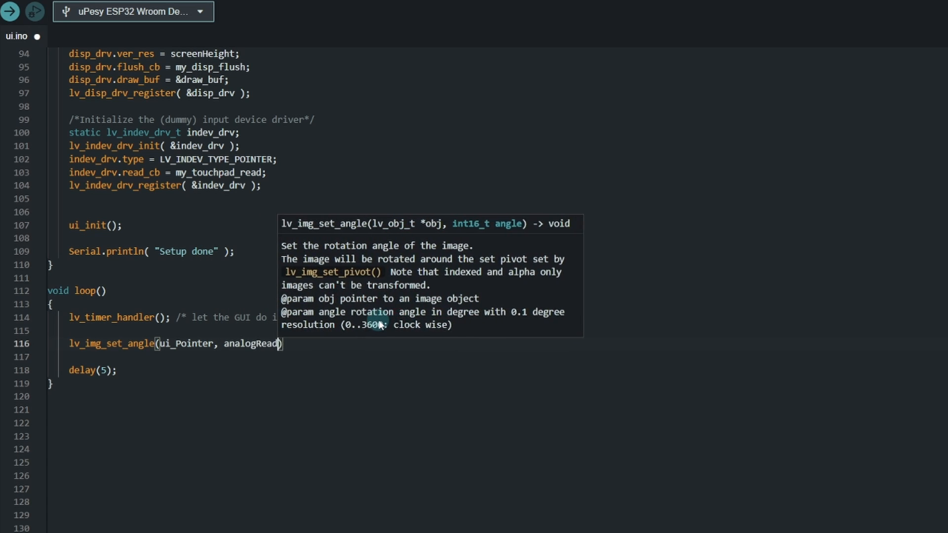
type("(25));")
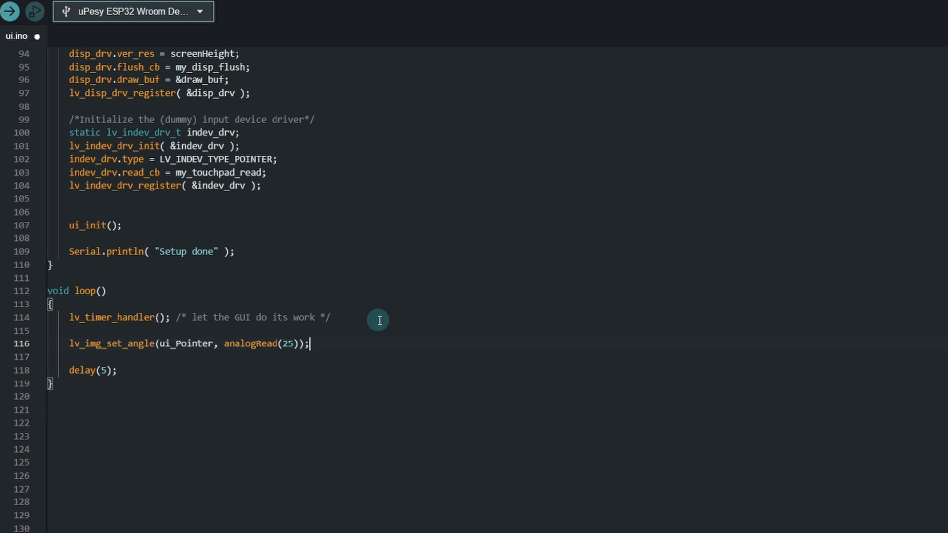